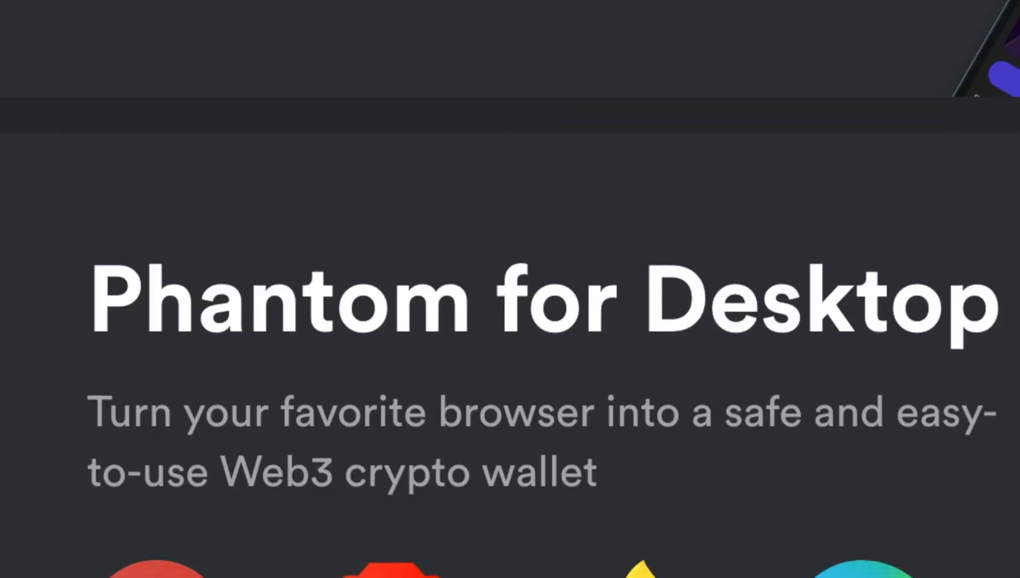
- Scroll the Phantom download page down to the Phantom for Desktop browser icons
scroll("down", 3)
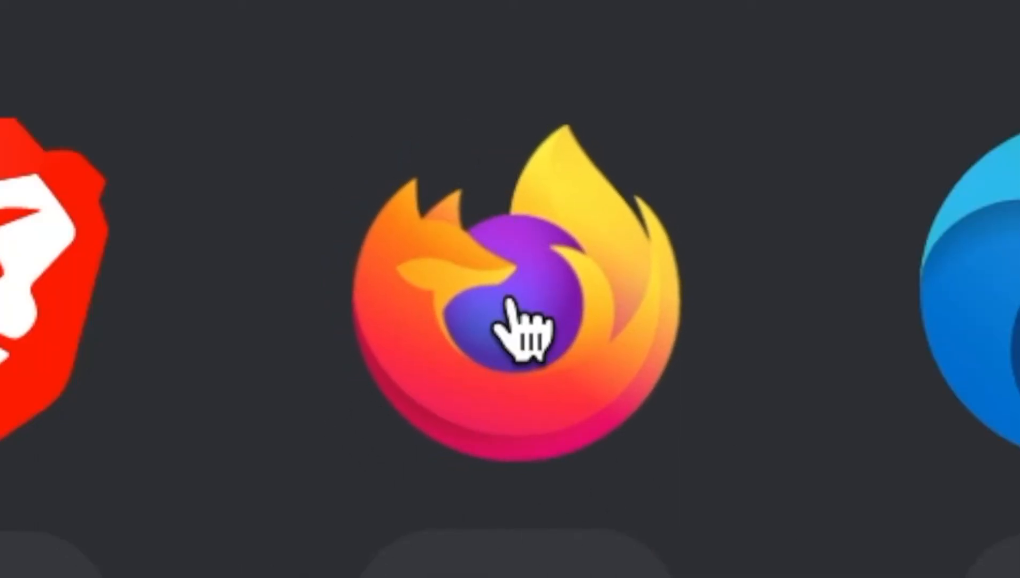
- Install the Phantom extension from Firefox Add-ons, approving its permissions
left_click(520, 287)
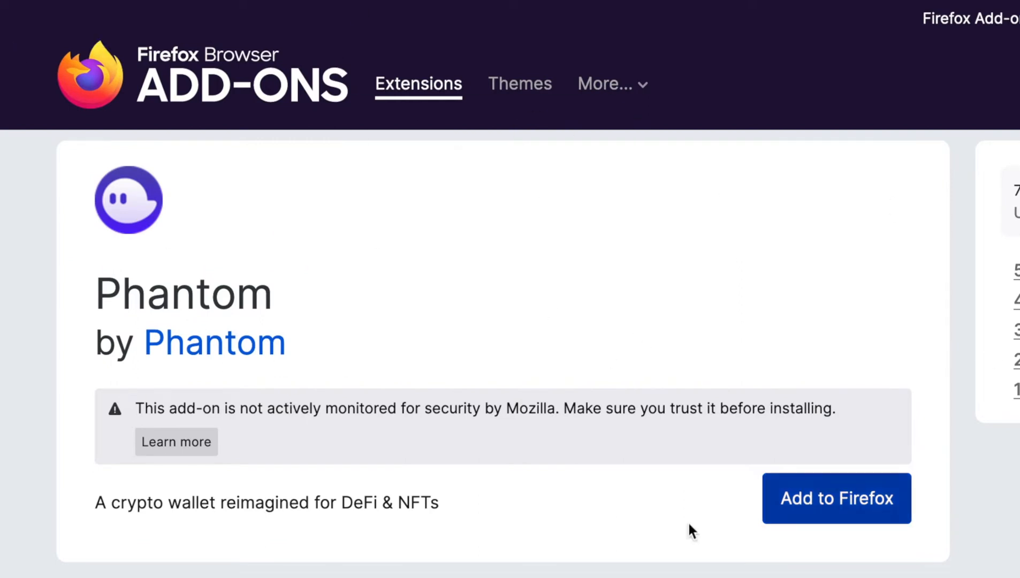
mouse_move(835, 510)
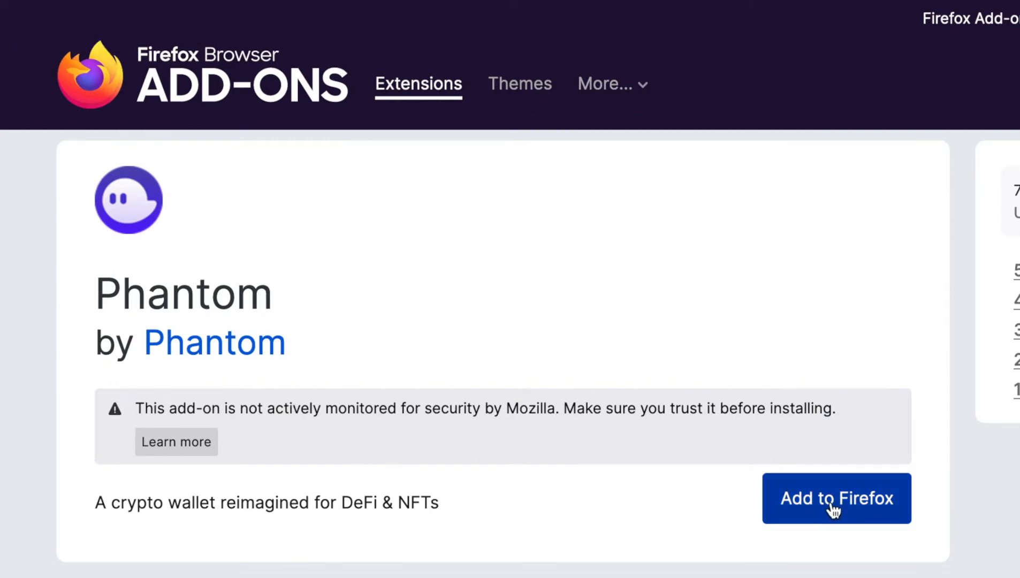
left_click(837, 498)
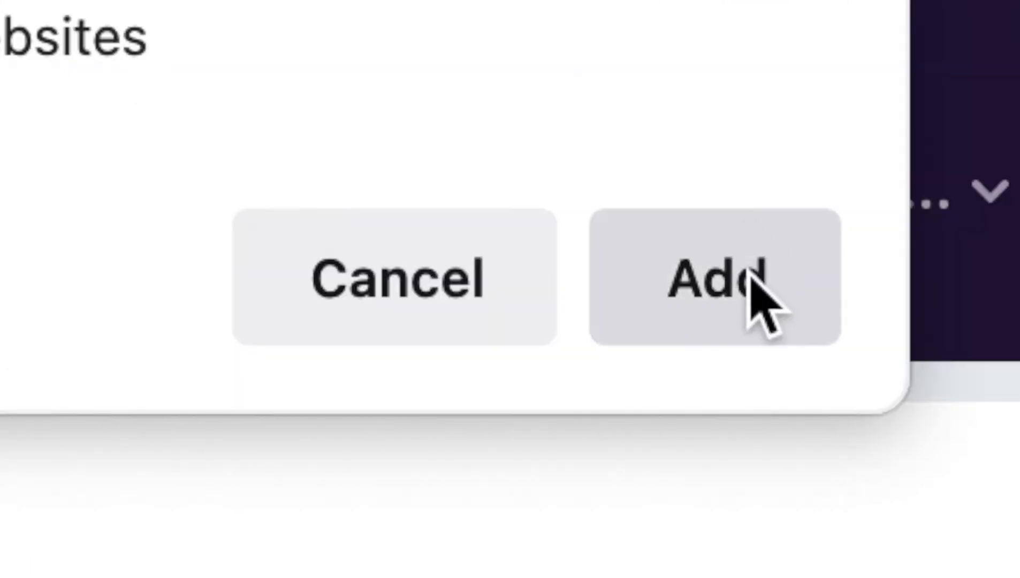
left_click(699, 278)
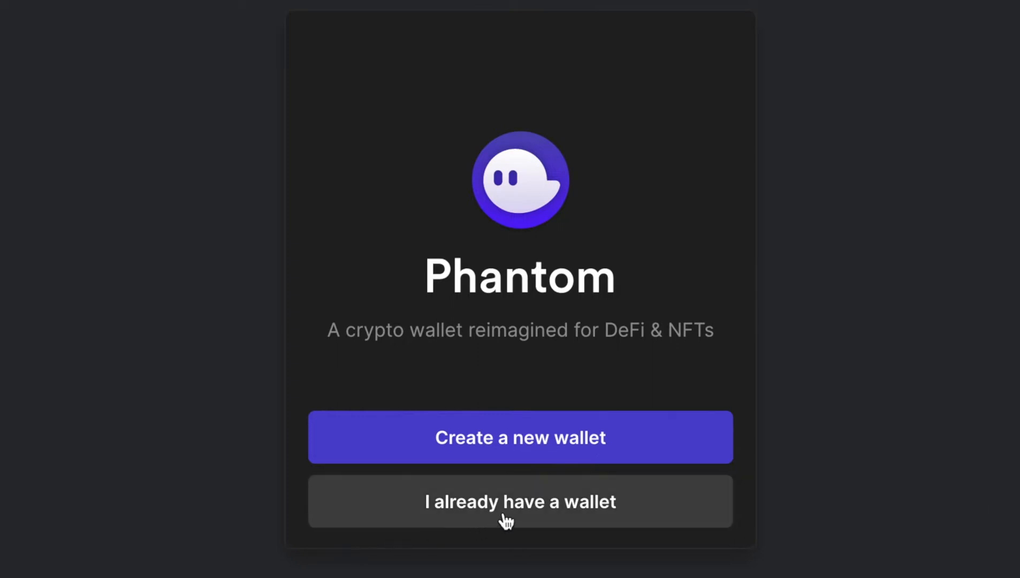
- Choose 'I already have a wallet' and import it from the pasted secret recovery phrase
left_click(520, 501)
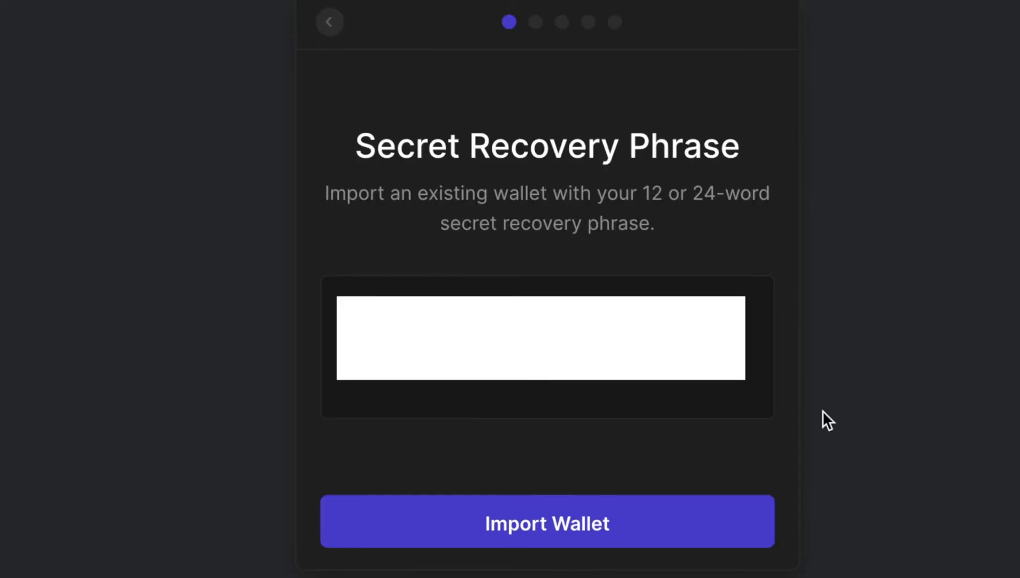
left_click(547, 521)
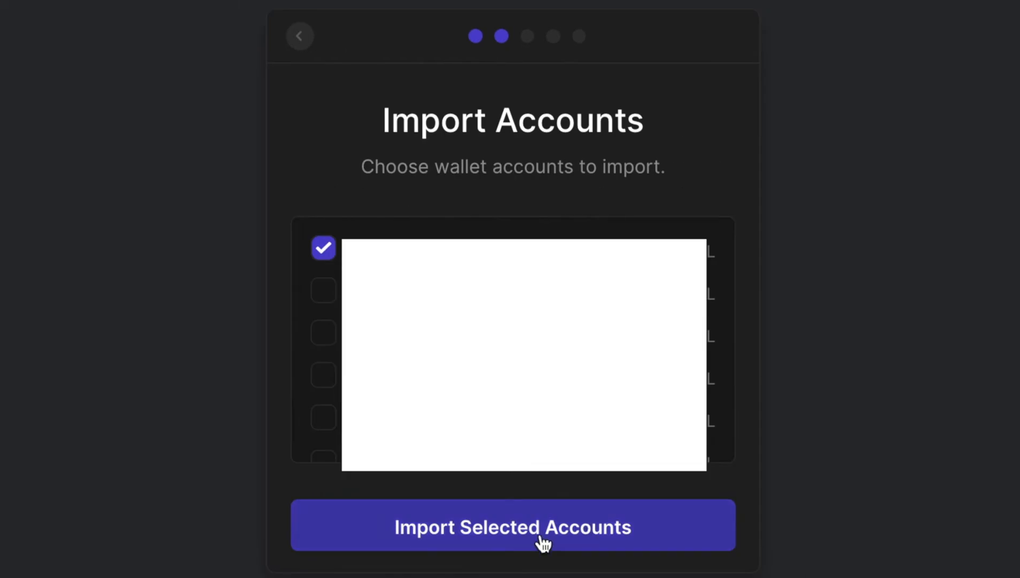
- Import the selected account, set the wallet password, and pass the keyboard shortcut tip
left_click(511, 526)
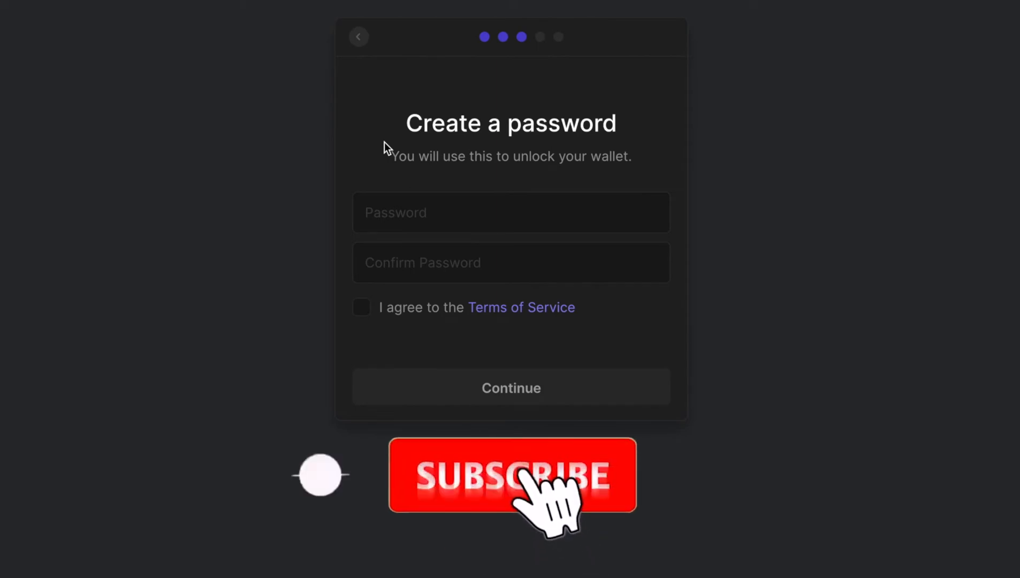
left_click(510, 474)
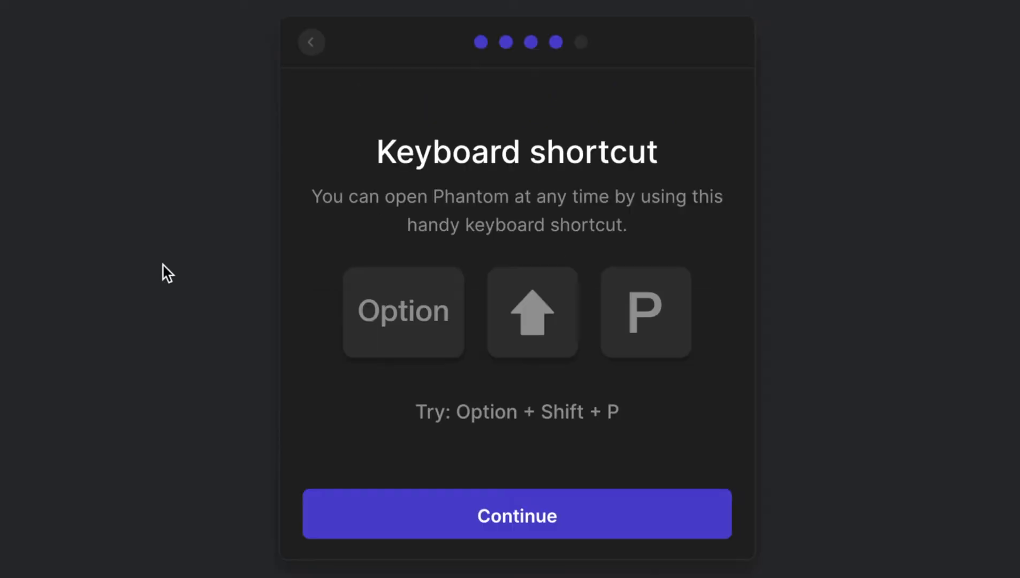
mouse_move(393, 549)
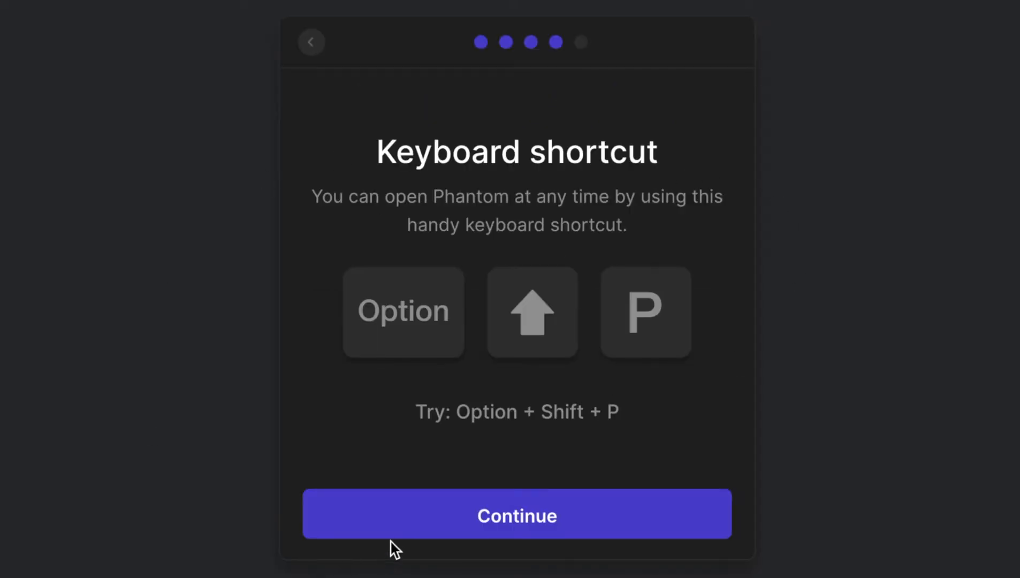
left_click(517, 514)
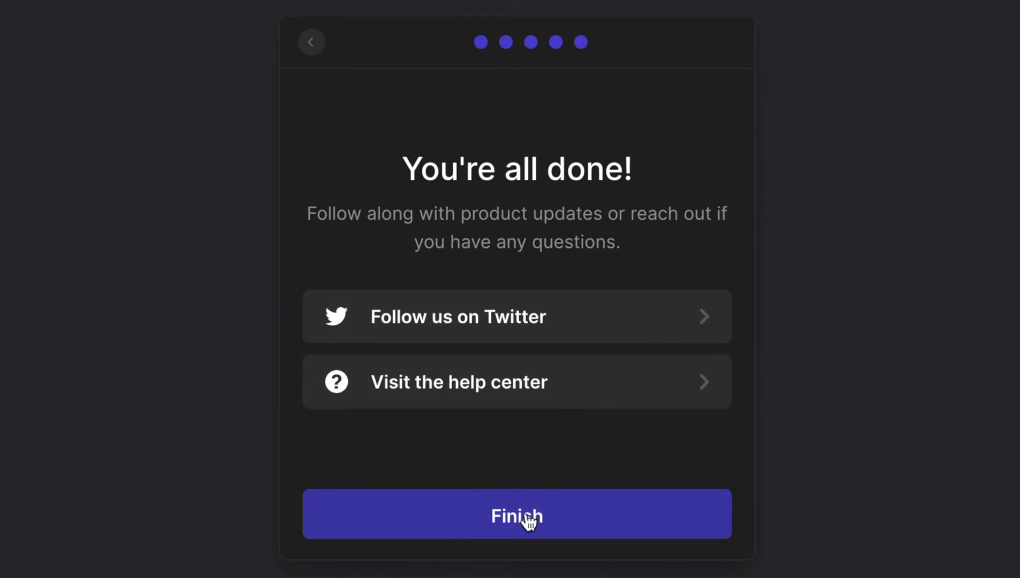
- Finish setup and view Wallet 1's dashboard, Collectibles, and Settings page
left_click(516, 514)
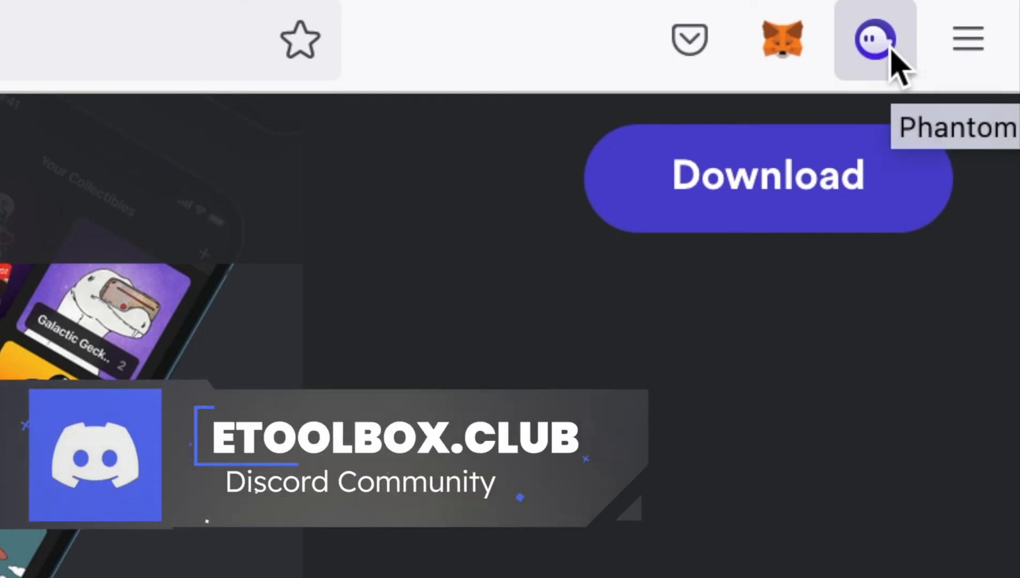
left_click(874, 38)
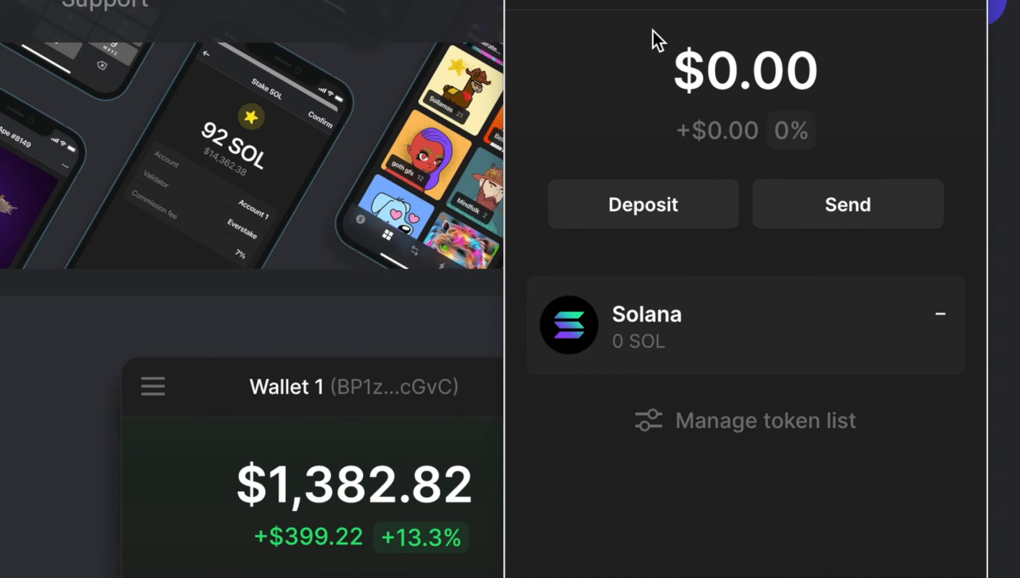
mouse_move(642, 60)
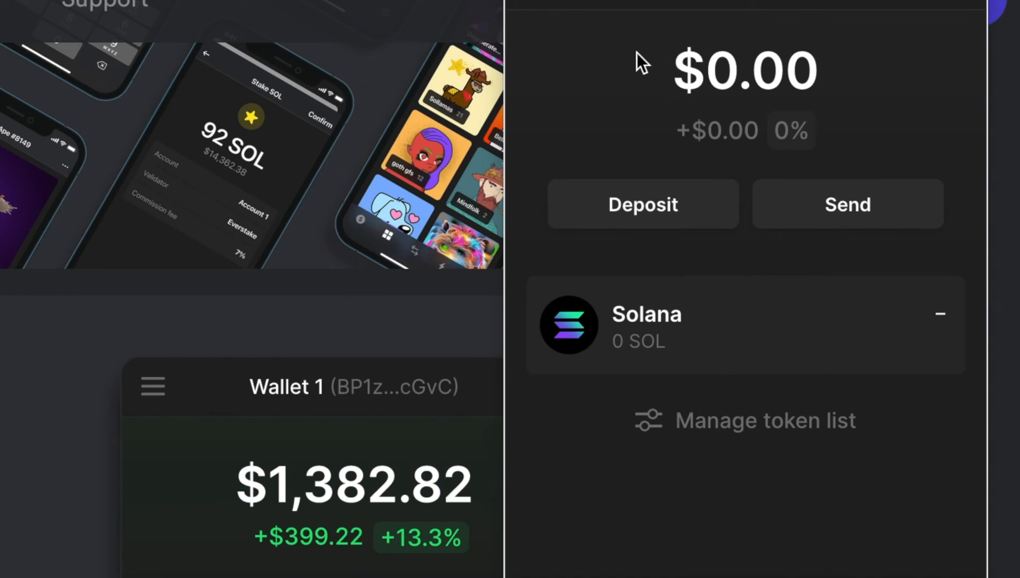
mouse_move(762, 80)
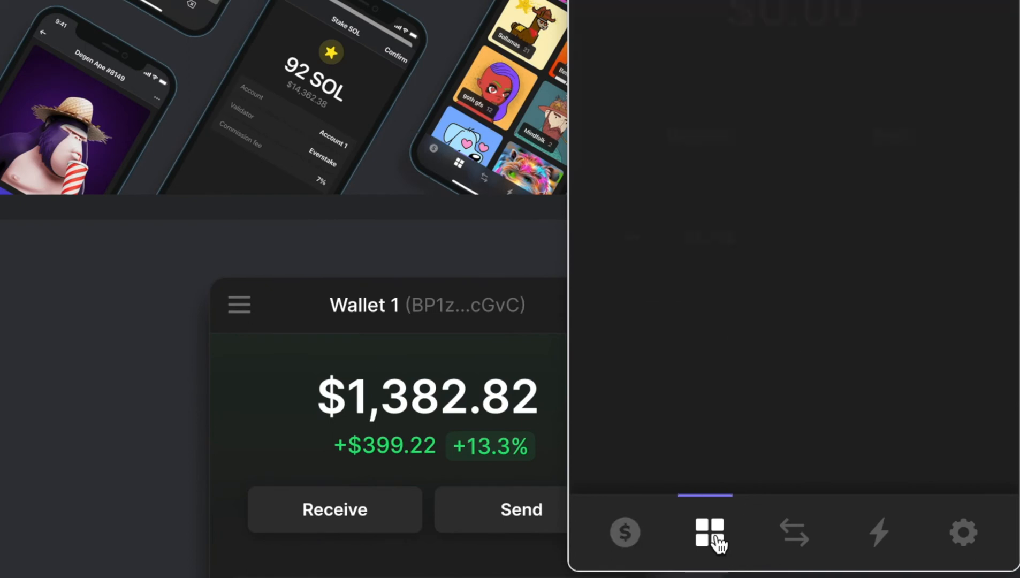
left_click(963, 532)
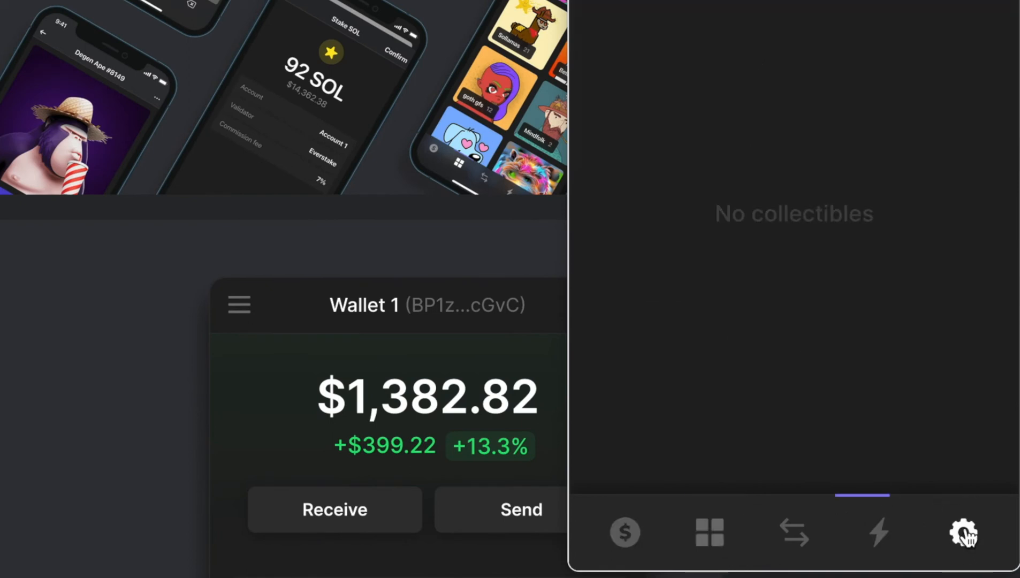
left_click(963, 531)
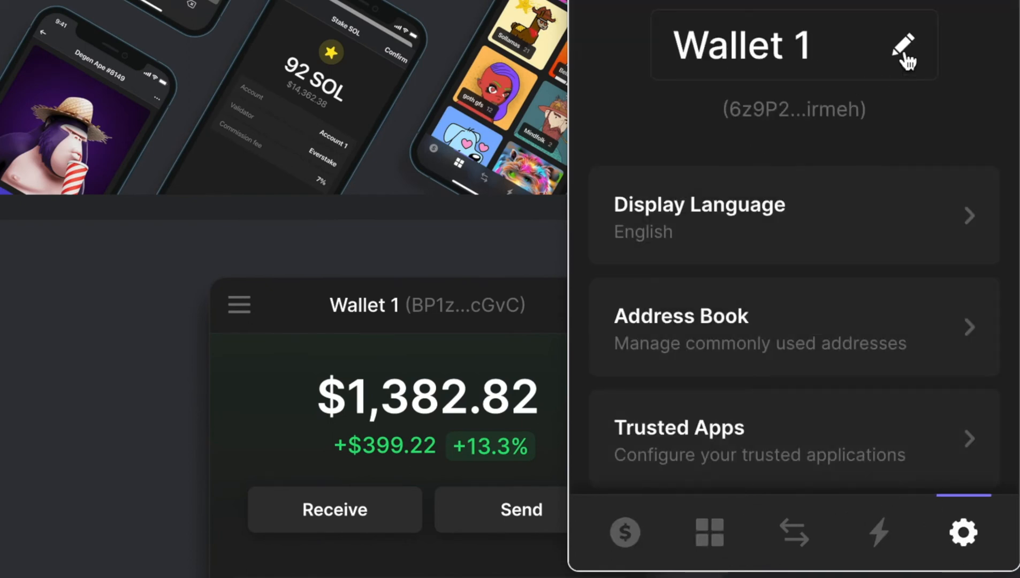
mouse_move(979, 46)
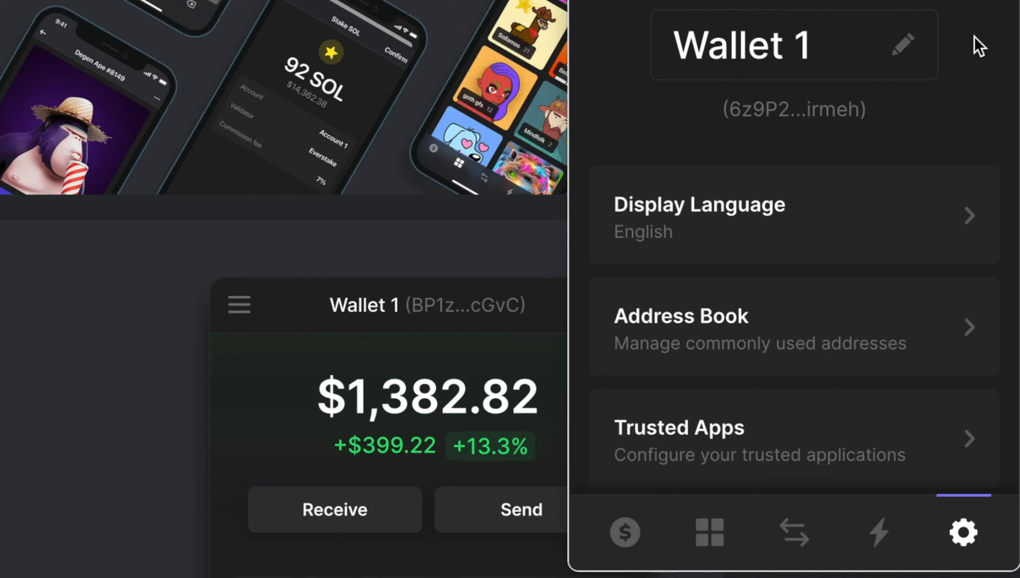